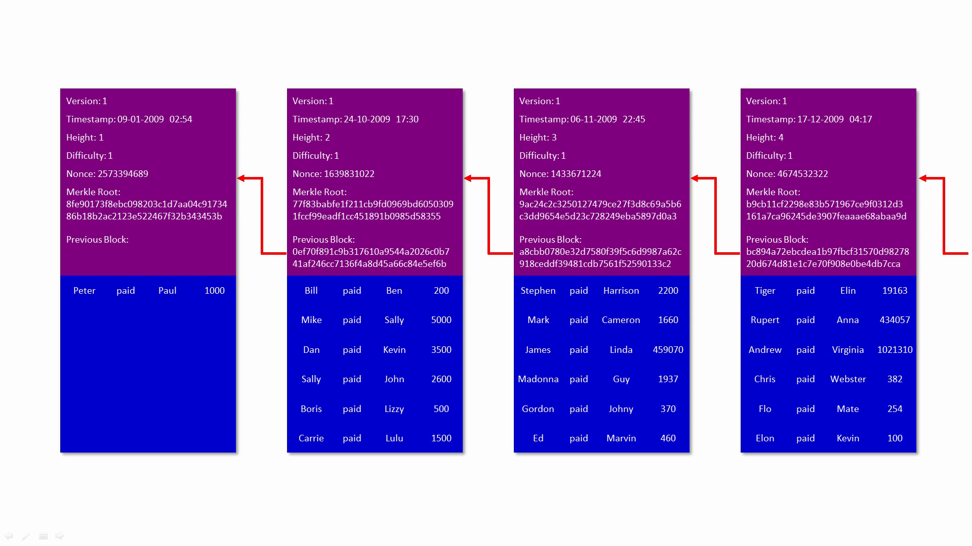
Advance the slideshow so block two's 'Version: 1' line is outlined in yellow
click(374, 365)
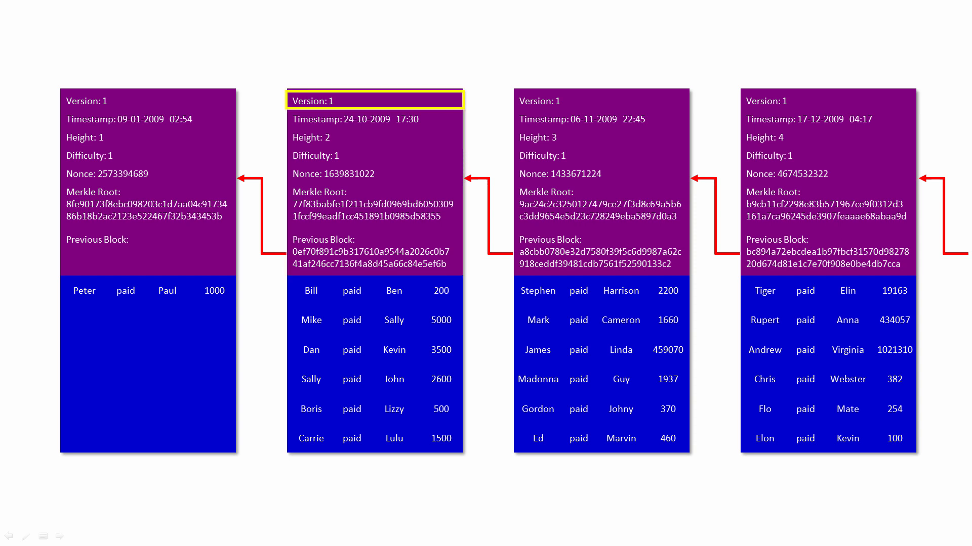
Trigger the next animation on block two's header in the blockchain slide
click(374, 119)
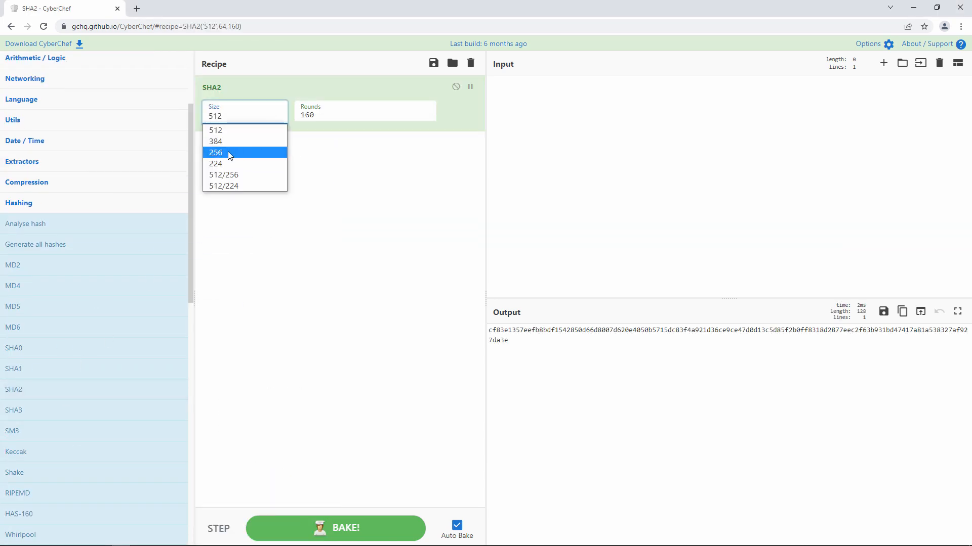
Set SHA2 Size to 256 and select the 64-character hash of block two's header
click(215, 152)
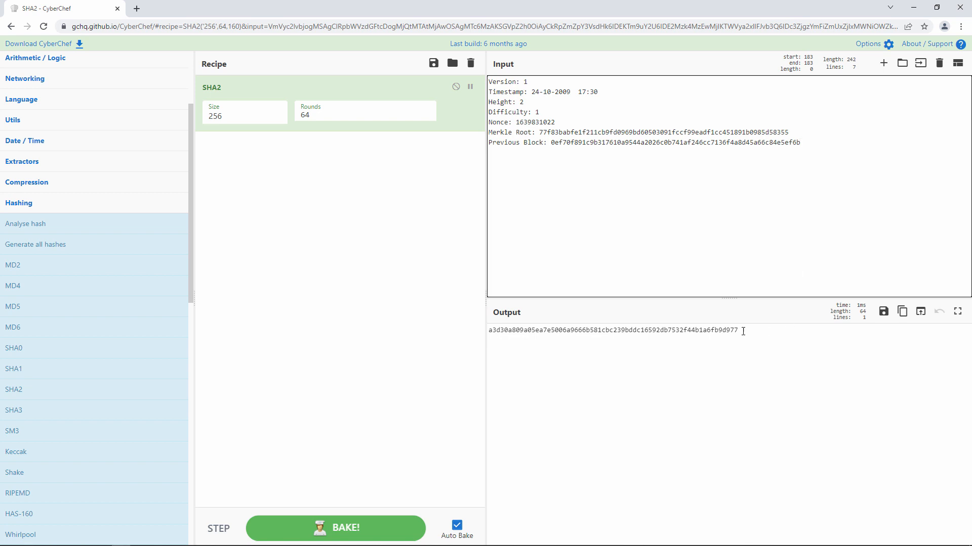
triple_click(613, 330)
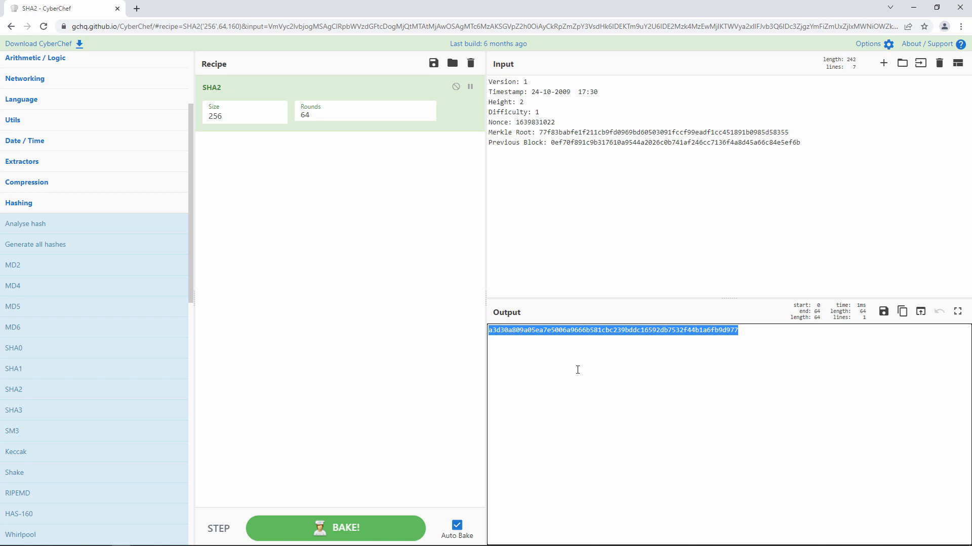
mouse_move(575, 229)
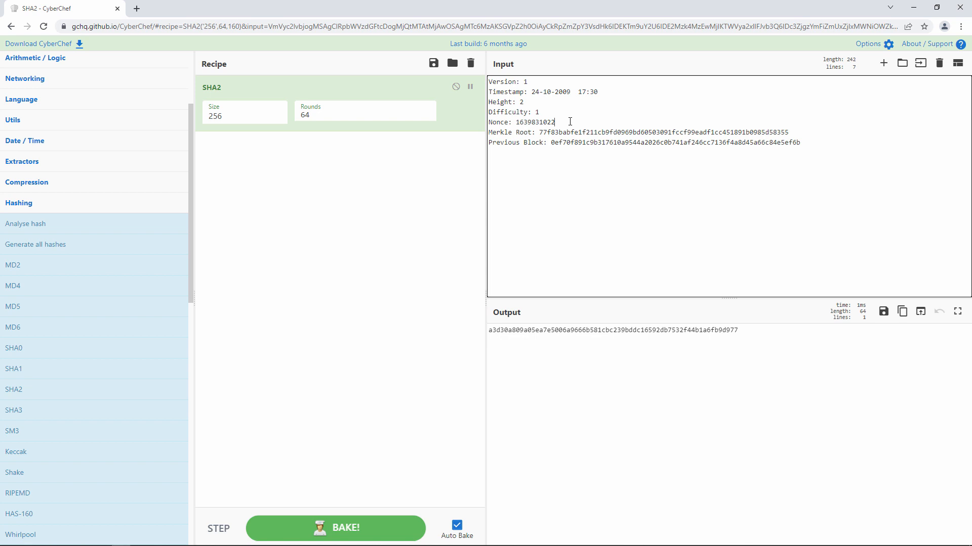
Add a second SHA2 operation with Size 256 to double-hash block two's header
click(244, 172)
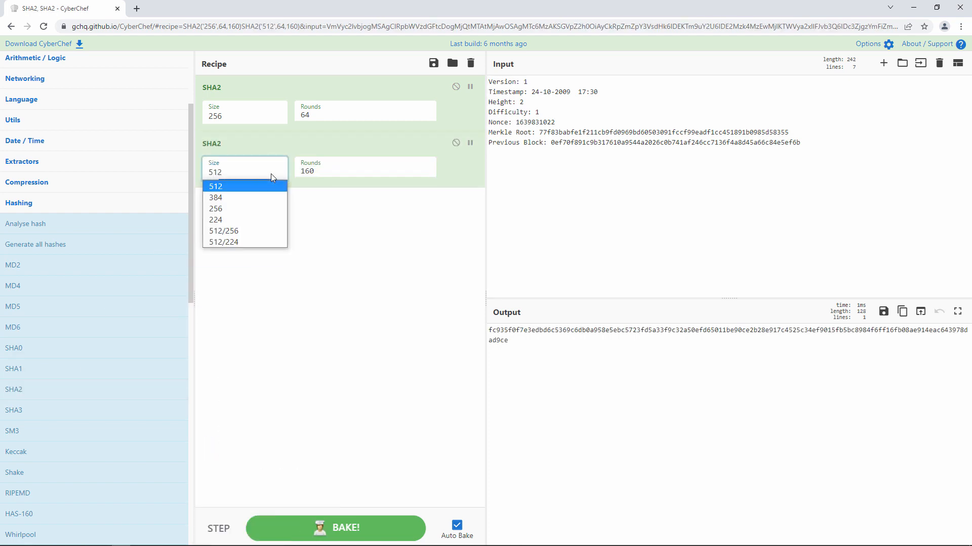
click(215, 209)
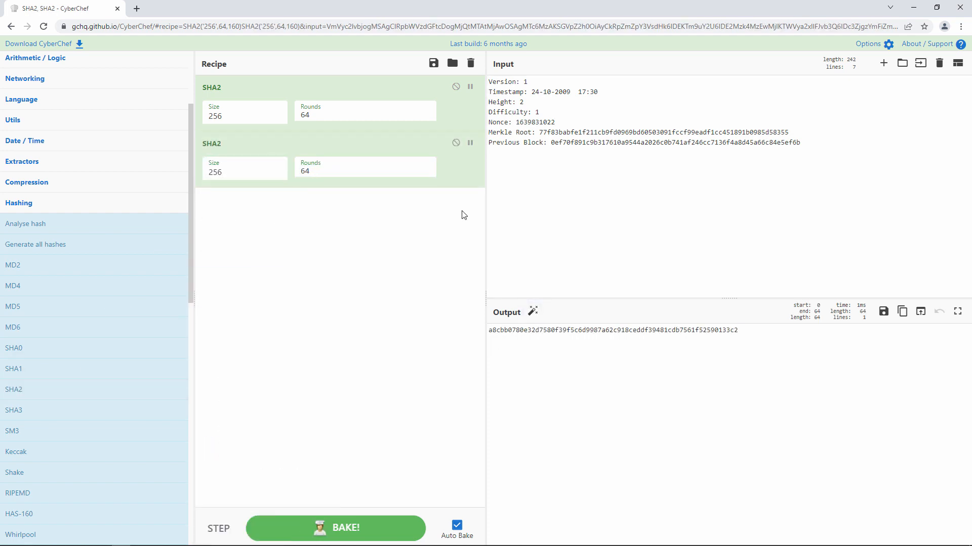
drag(500, 329, 737, 329)
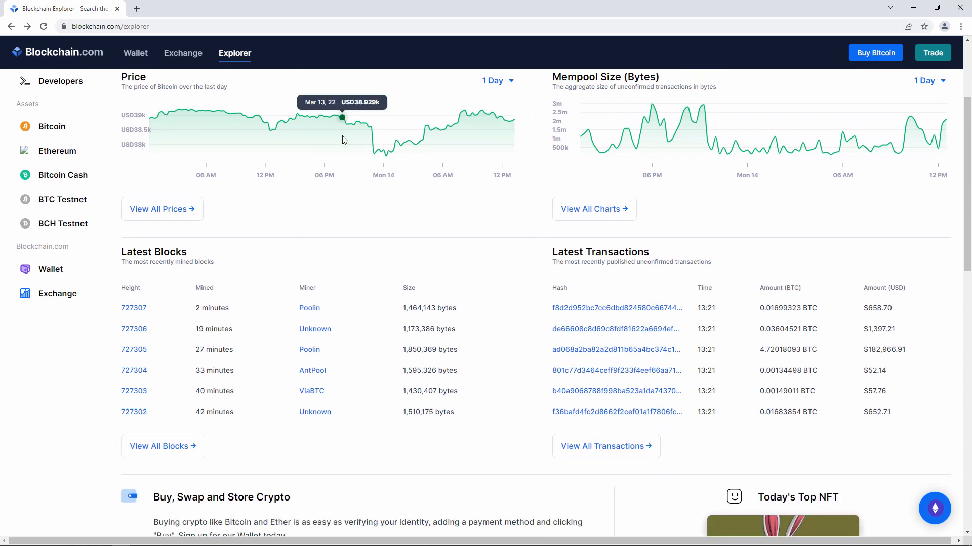
Open block 727270 from the recent blocks list and highlight its hash's leading zeros
scroll(down, 3)
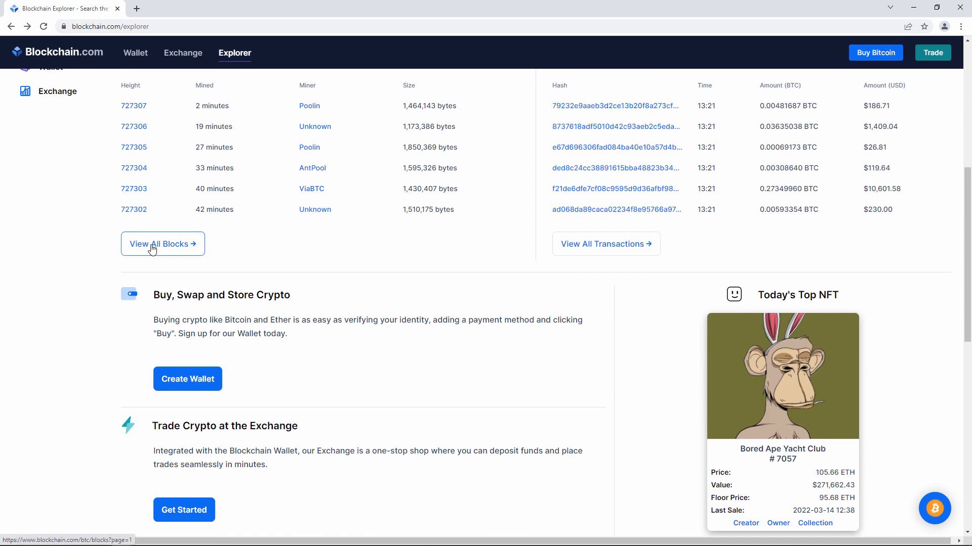
click(163, 243)
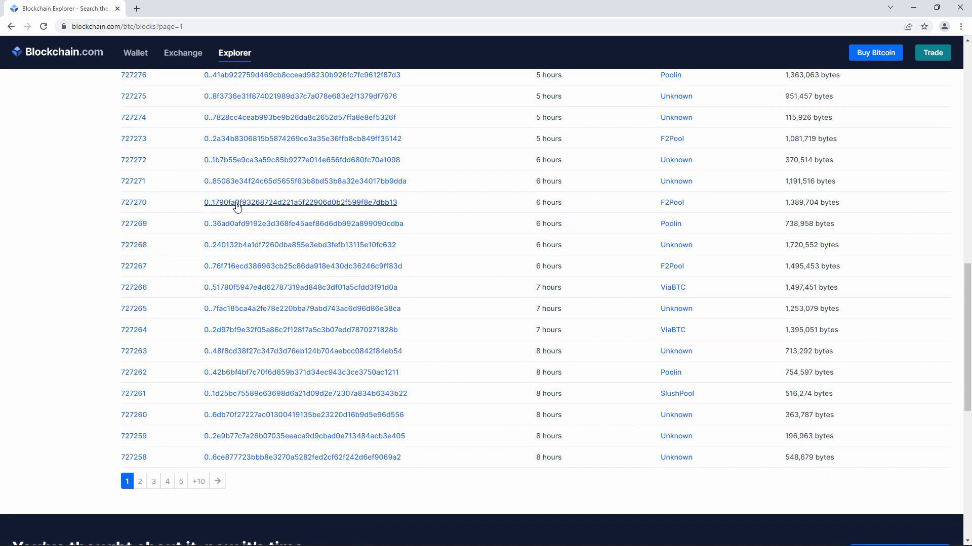
click(300, 202)
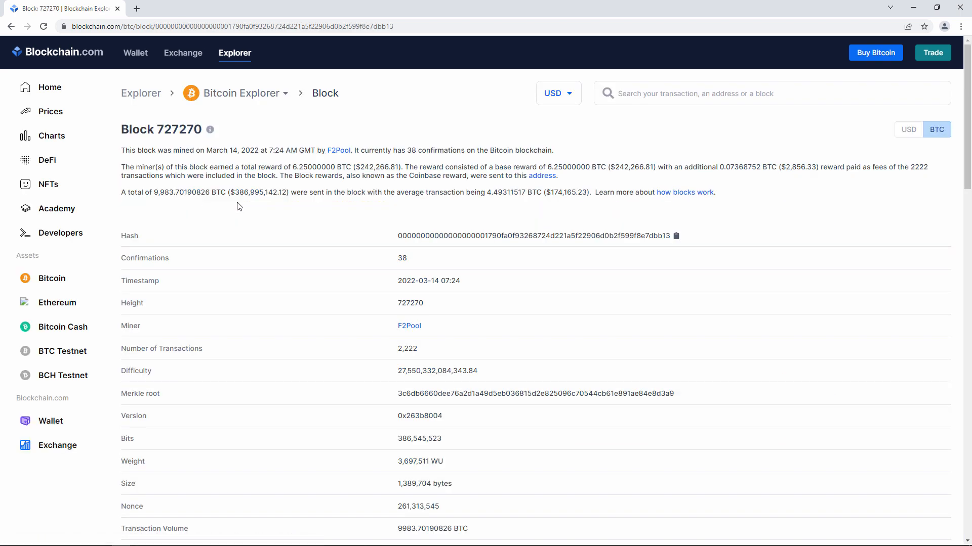
double_click(437, 371)
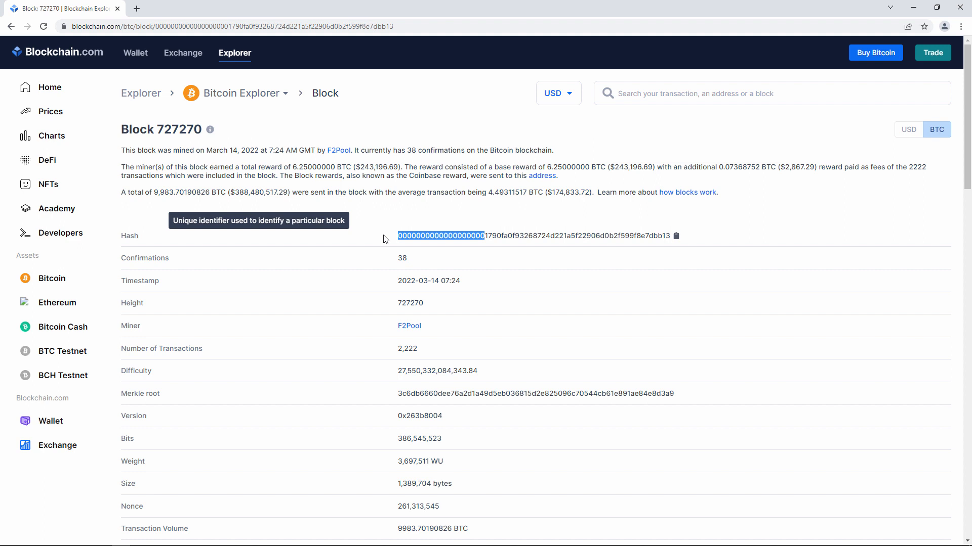
scroll(down, 3)
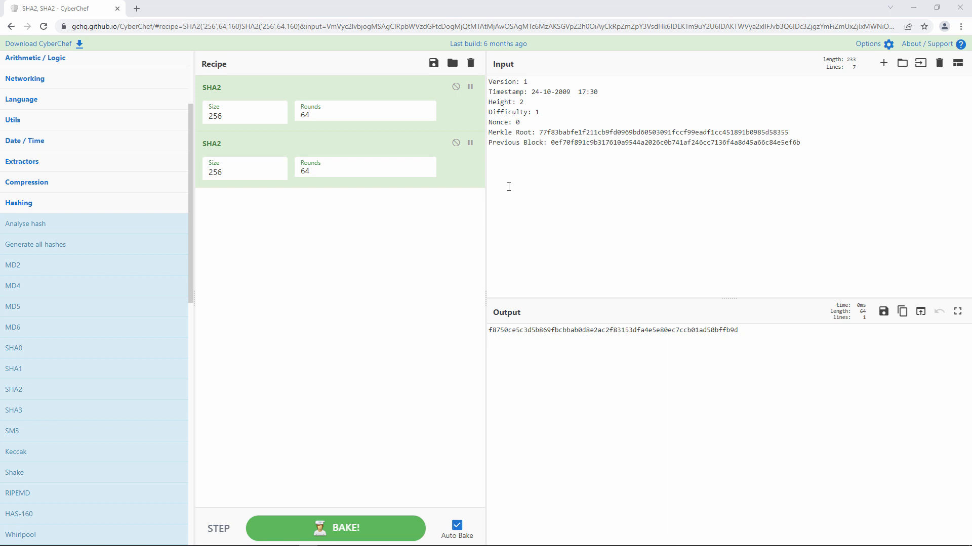
Select the Nonce value 0 in block two's header in the Input pane
text(a)
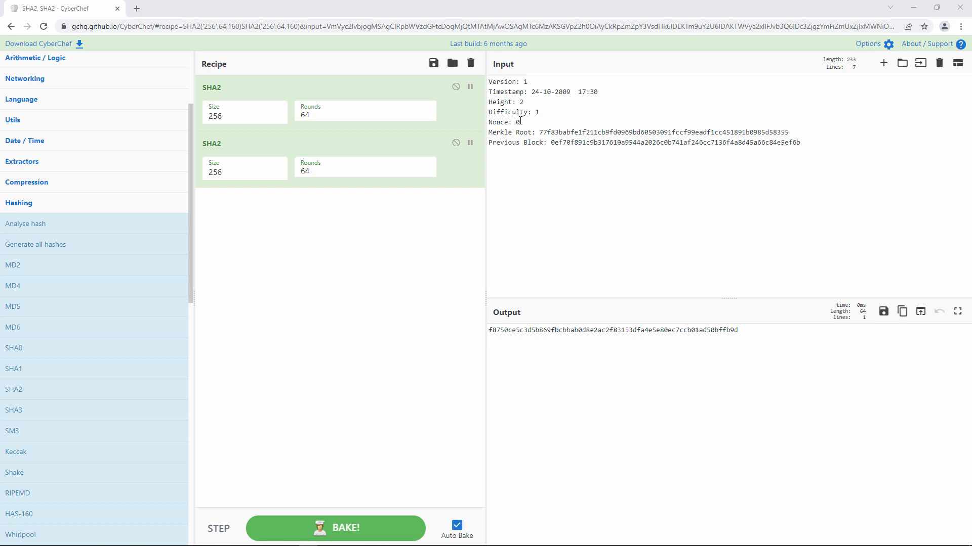
double_click(516, 122)
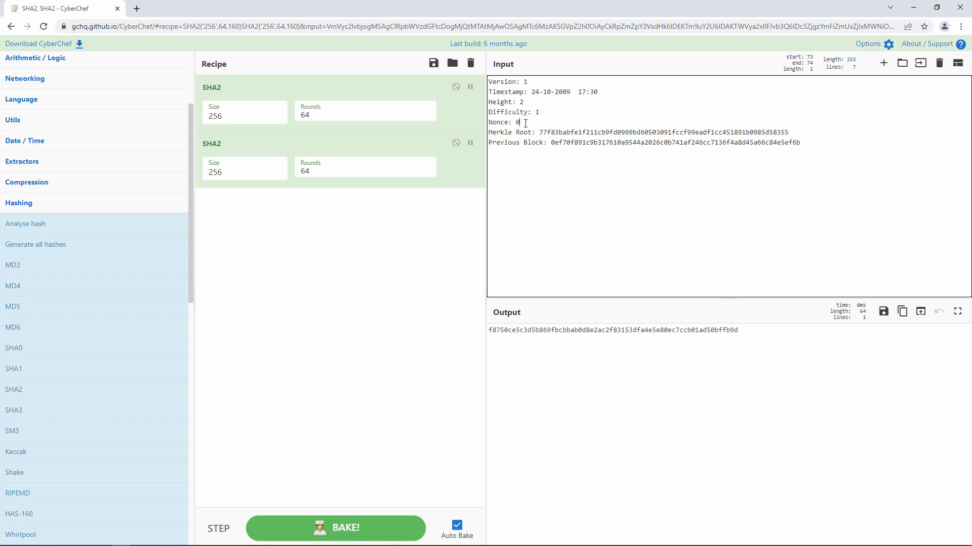
Try nonce values up to 17686 until the double SHA-256 digest begins with 0000
text(1)
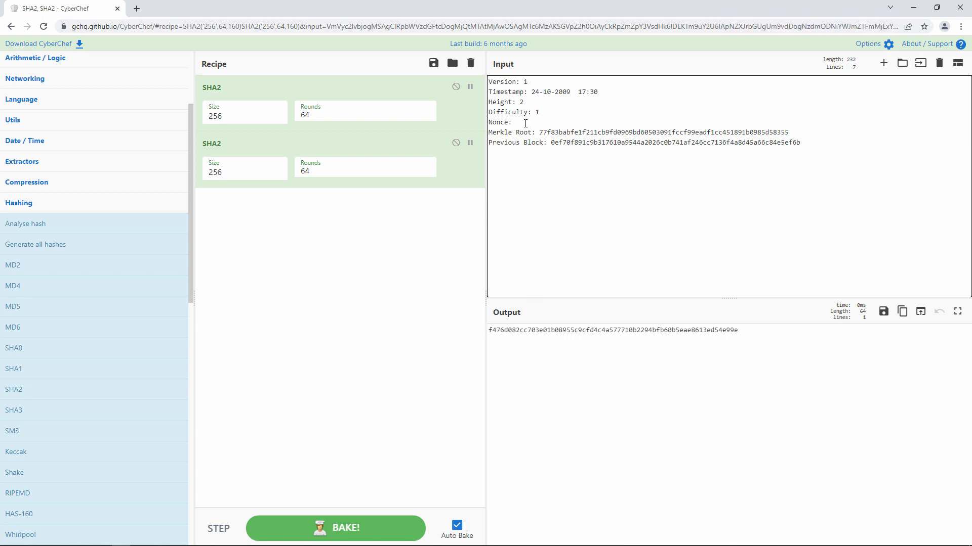
text(1)
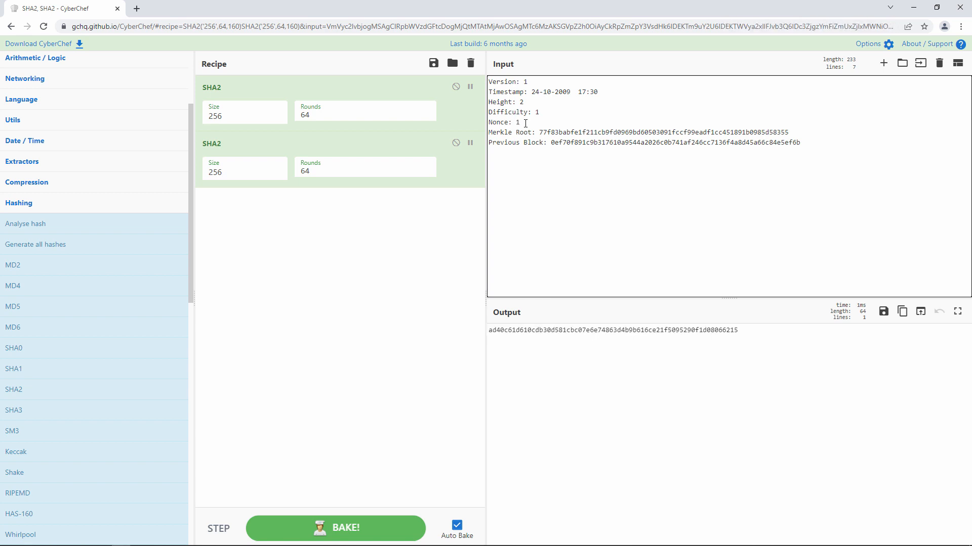
text(2)
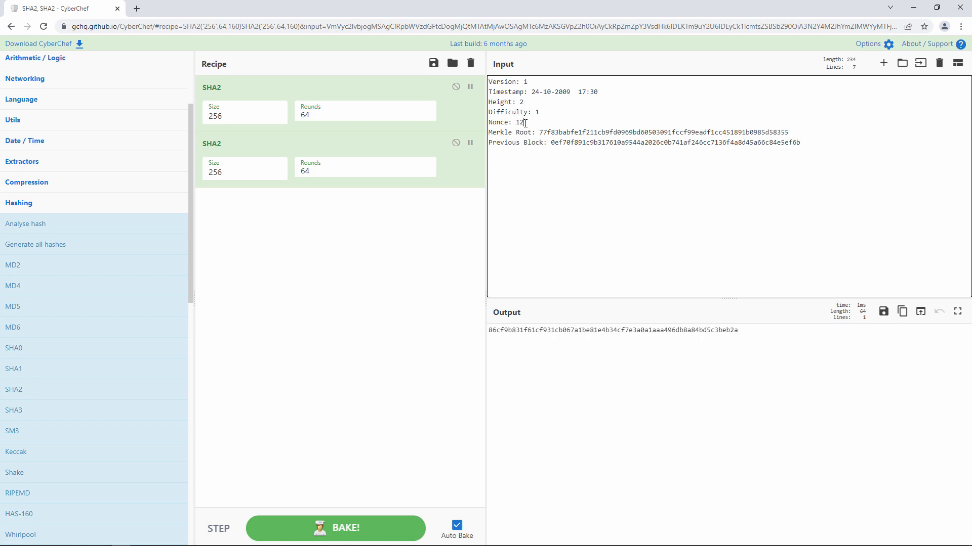
text(17)
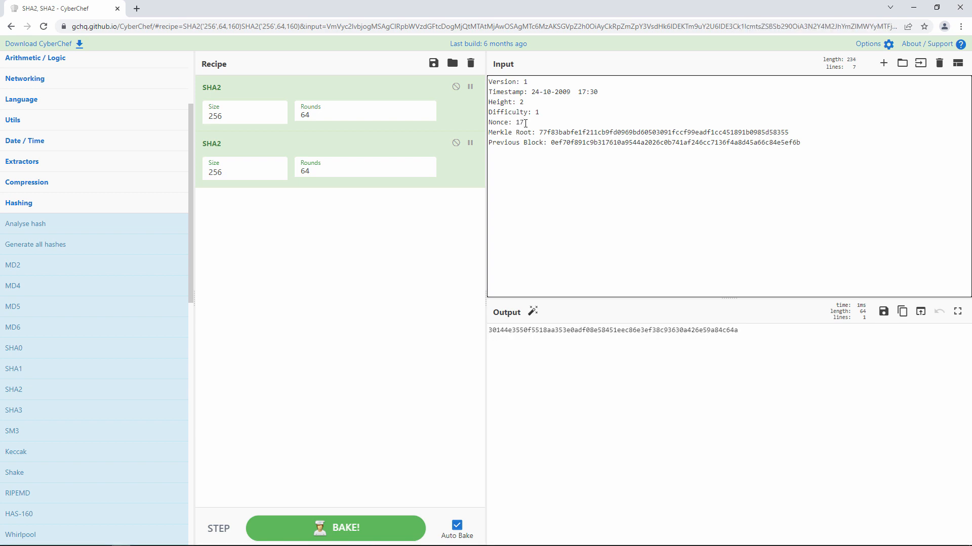
text(2345)
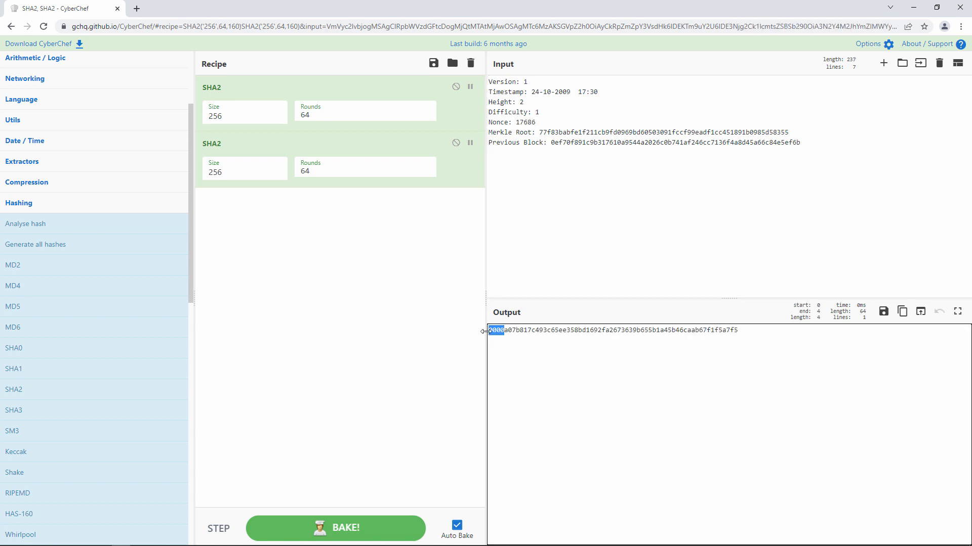
click(544, 122)
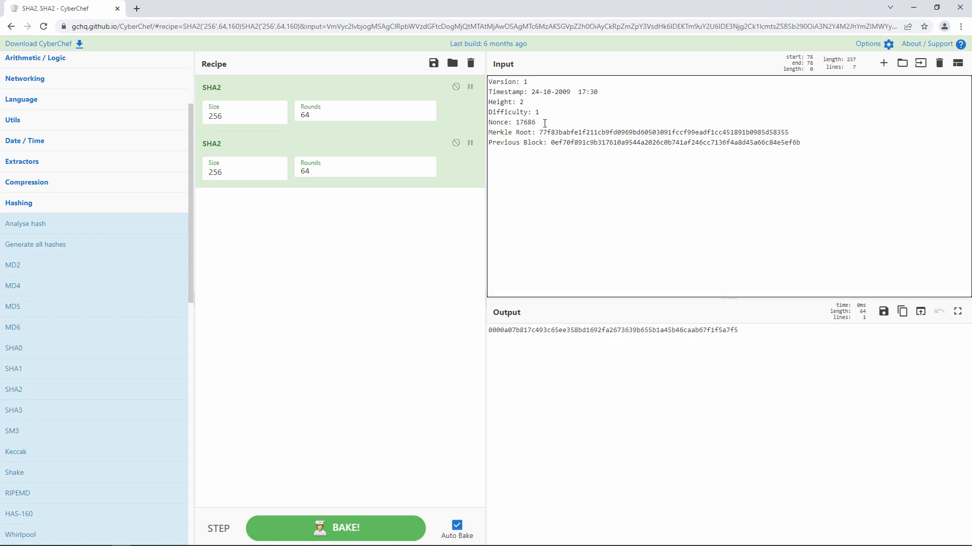